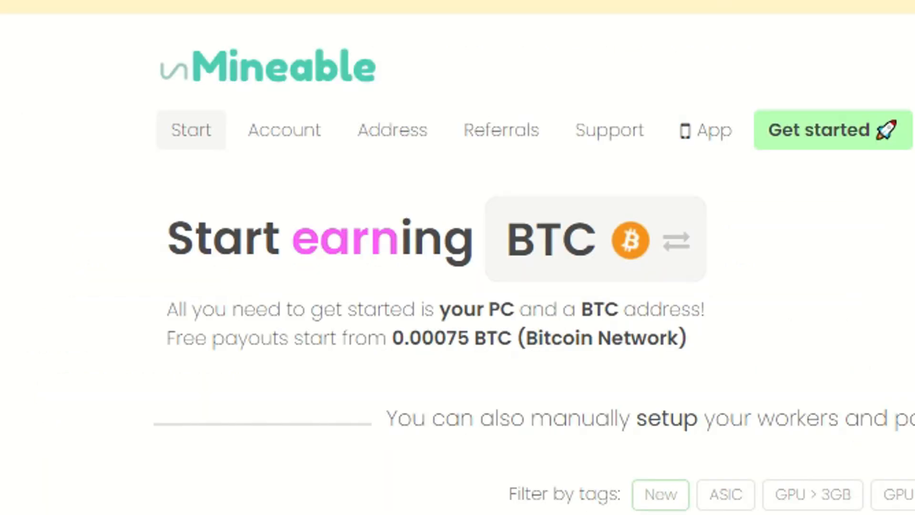
Open the coin selection dialog from the BTC selector beside 'Start earning'.
{"action": "left_click", "coordinate": [595, 238]}
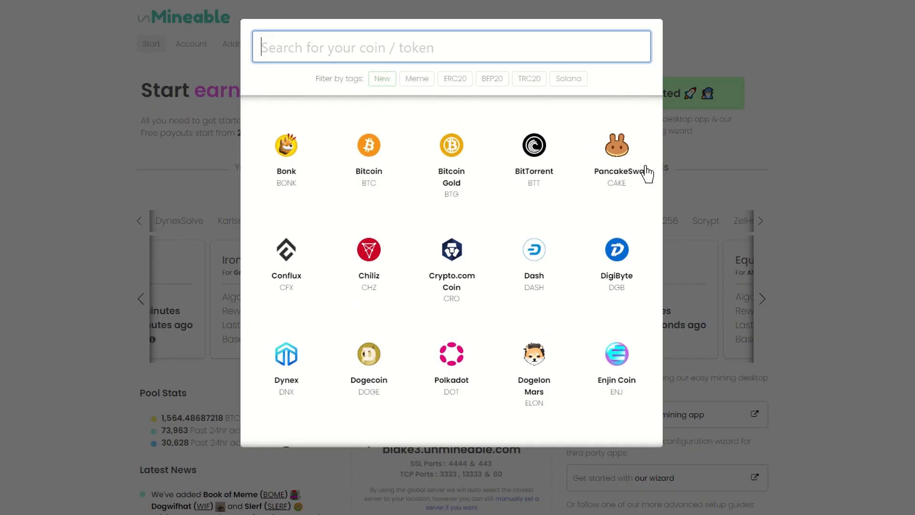
Scroll down the coin list until Terra Classic, MATIC, Pepe and Augur are visible.
{"action": "scroll", "scroll_direction": "down", "scroll_amount": 3}
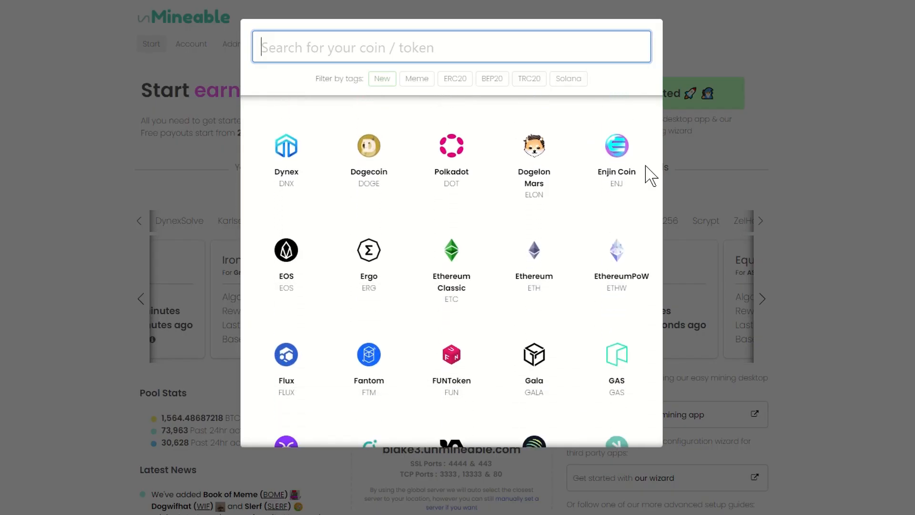
{"action": "scroll", "scroll_direction": "down", "scroll_amount": 3}
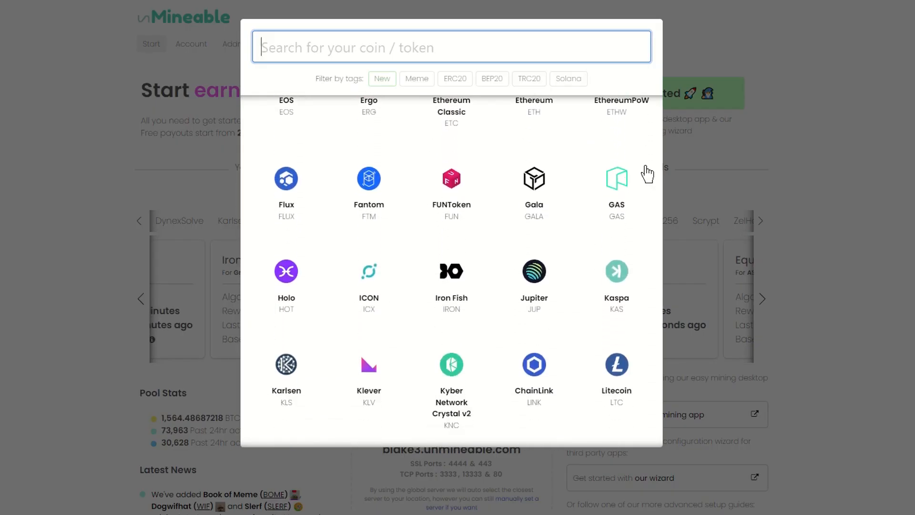
{"action": "scroll", "scroll_direction": "down", "scroll_amount": 3}
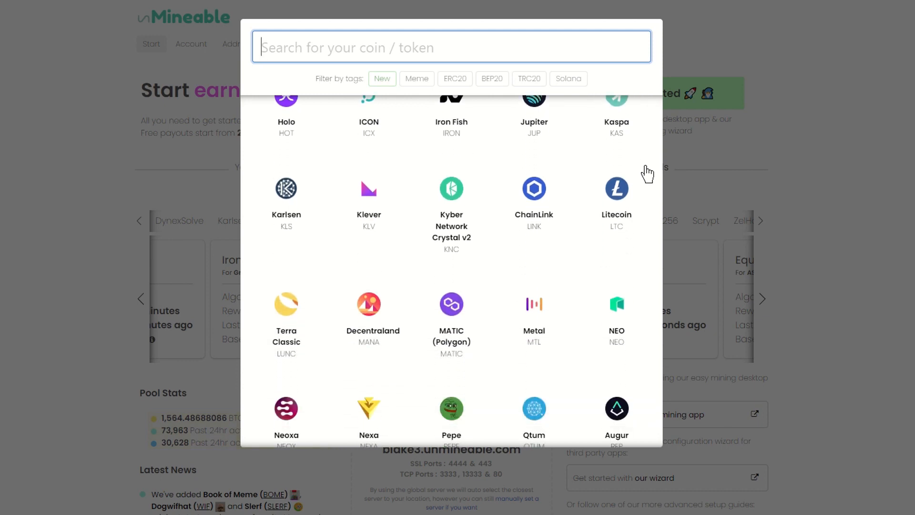